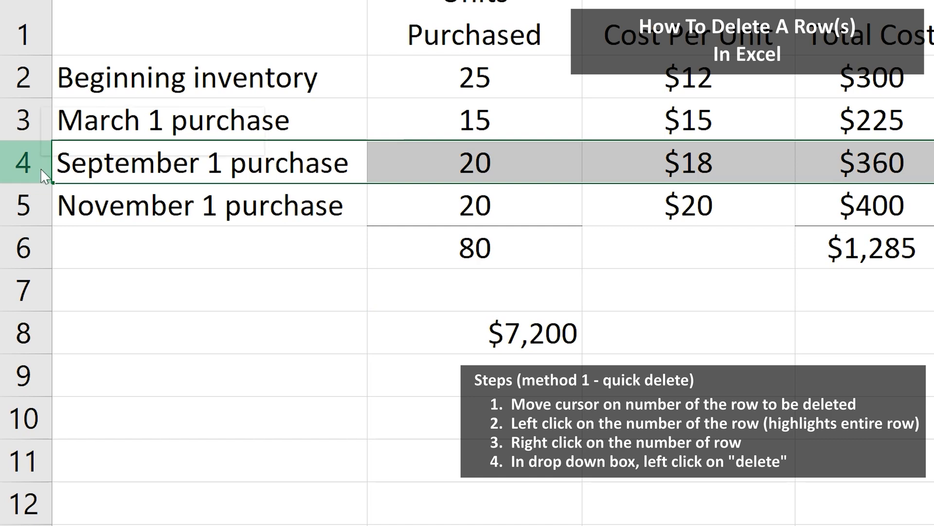
Delete the September 1 and March 1 rows via right-click Delete and Home > Delete Sheet Rows.
right_click(27, 162)
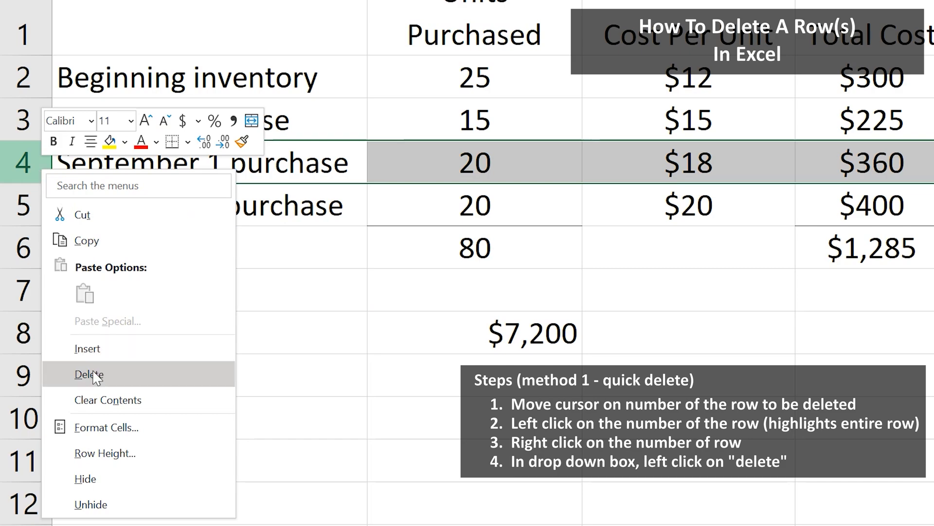
left_click(88, 374)
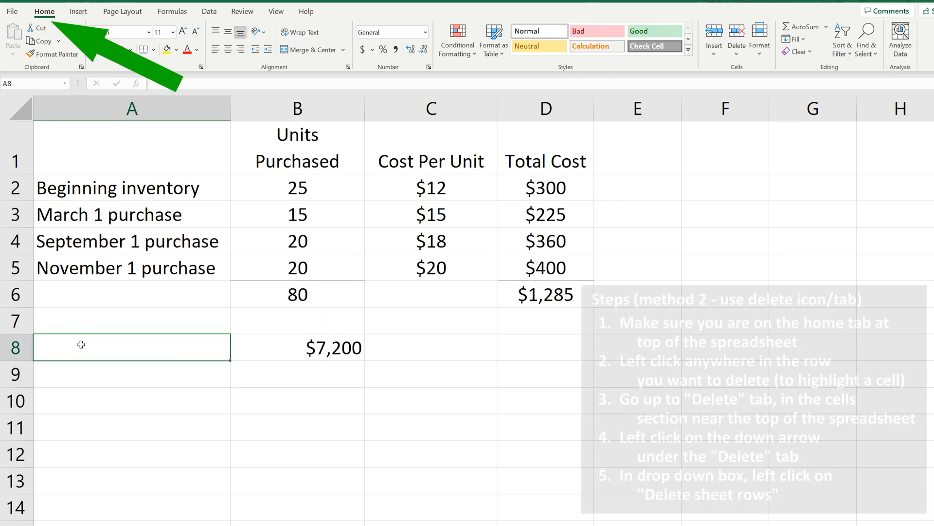
left_click(297, 214)
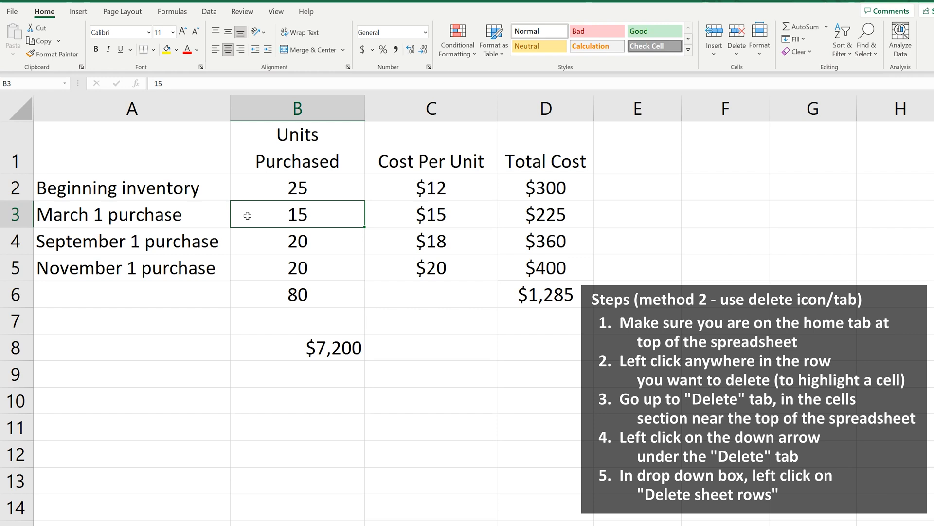
mouse_move(649, 96)
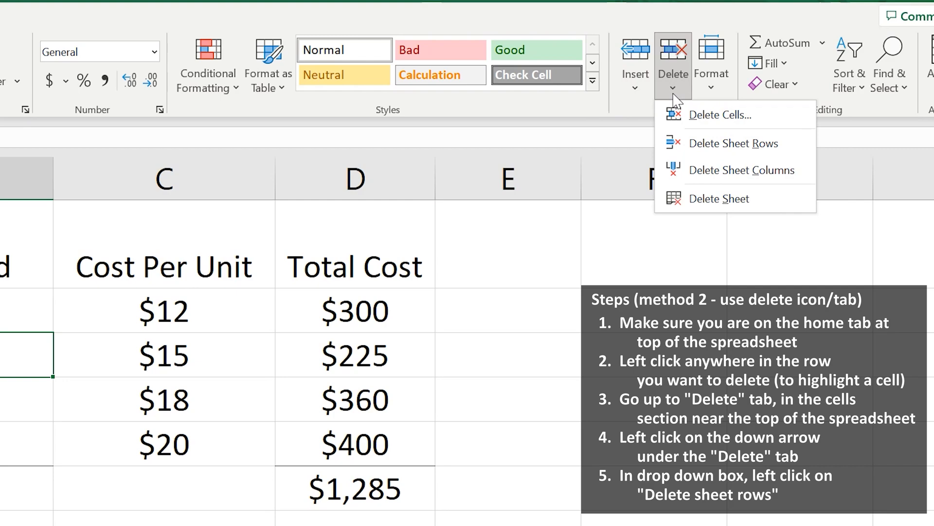
left_click(733, 143)
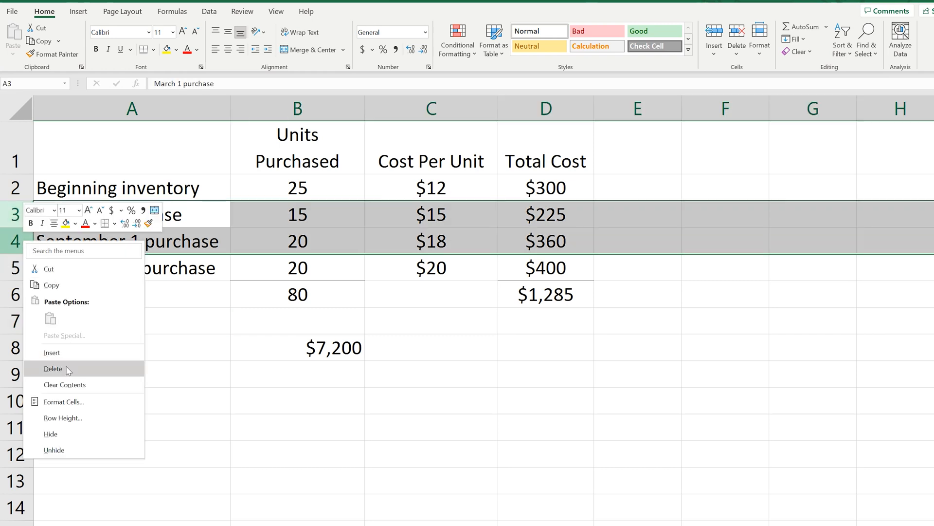
left_click(53, 369)
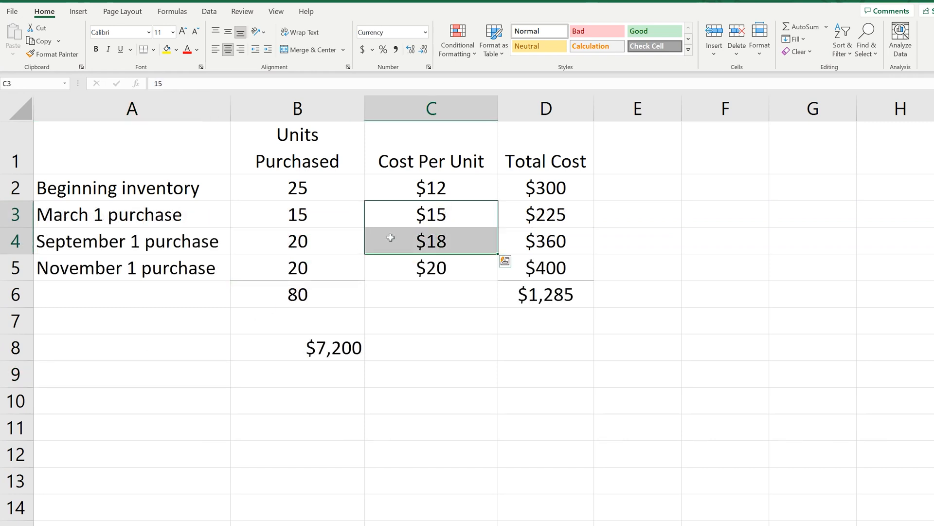
left_click(736, 45)
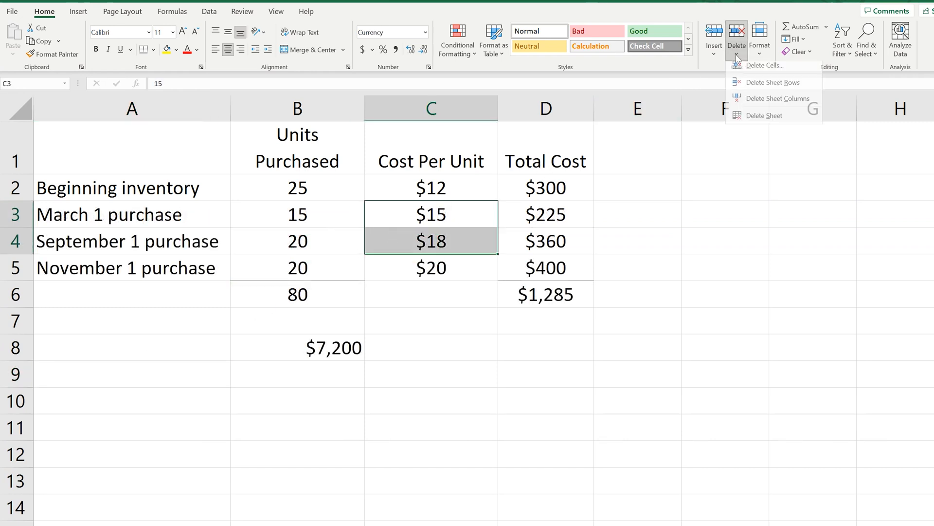
left_click(775, 83)
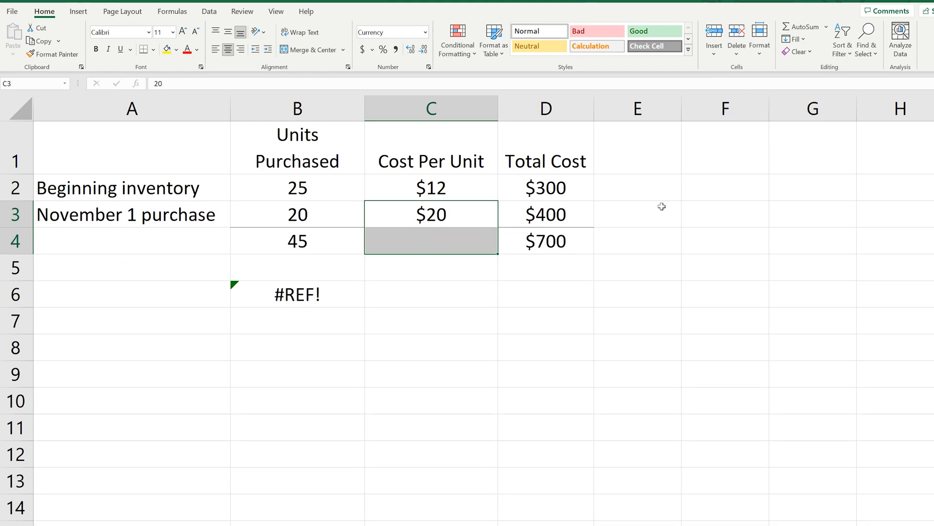